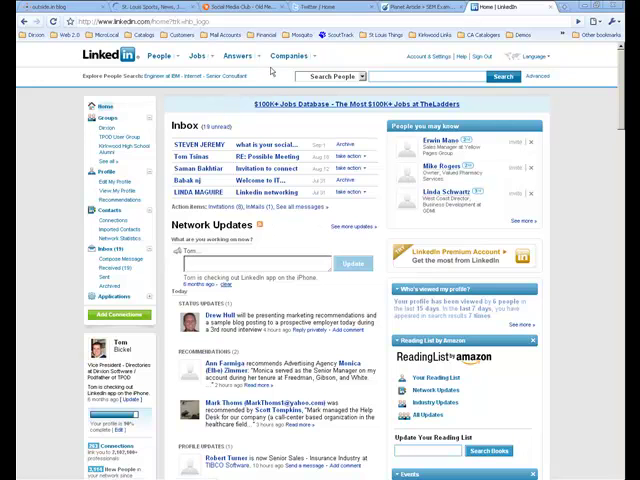
Go to the Companies directory from the LinkedIn home navigation bar
left_click(288, 56)
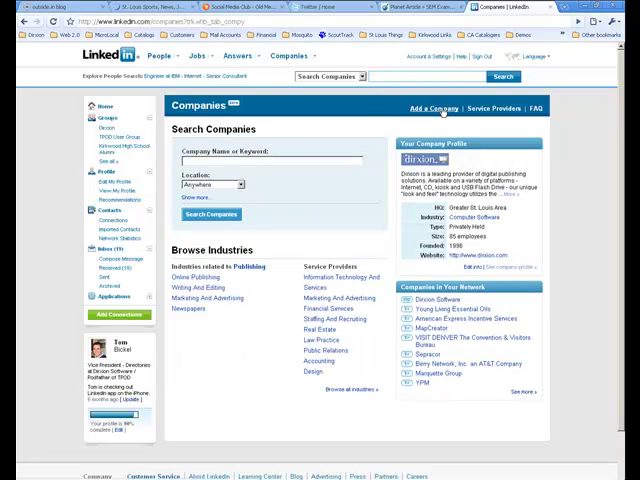
left_click(428, 108)
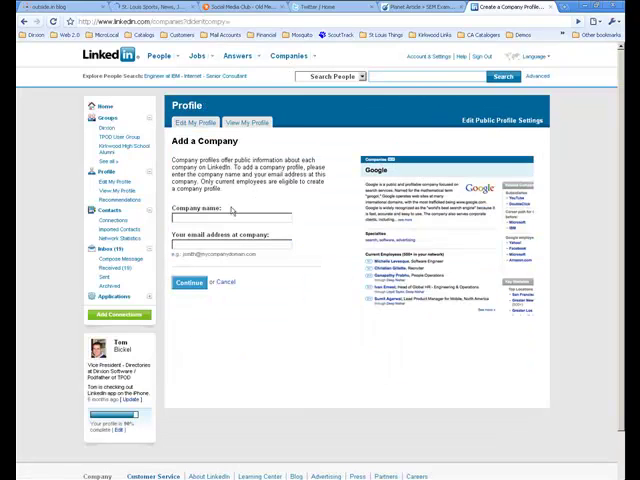
type("CPC Logistics")
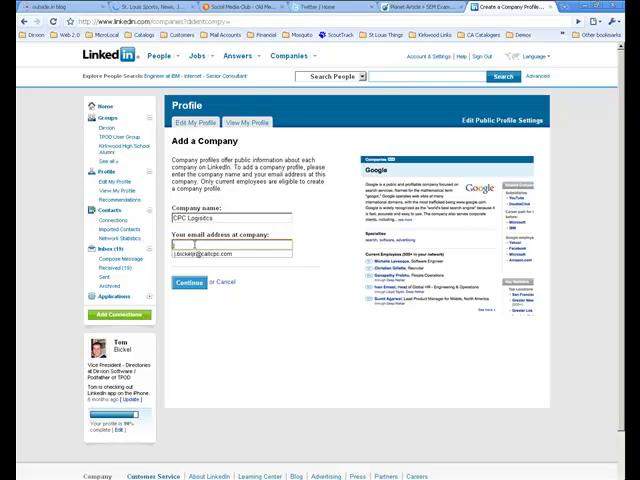
type("bick")
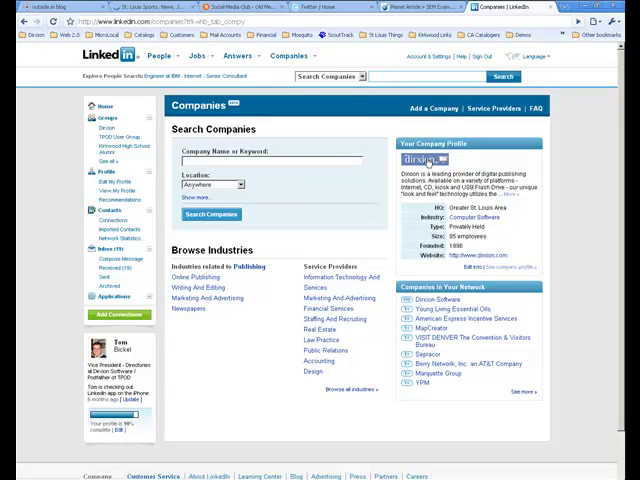
View the Dirxion Software company profile and scroll through its employee listings
left_click(418, 160)
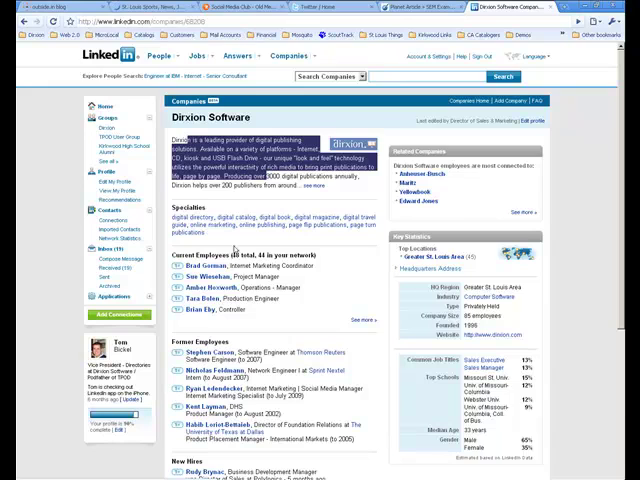
scroll("down", 3)
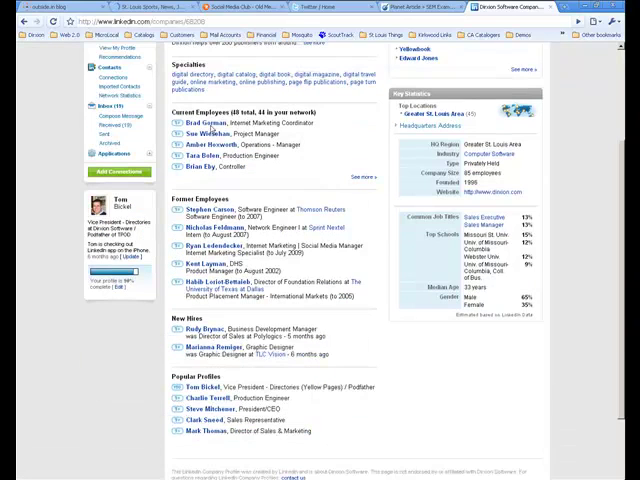